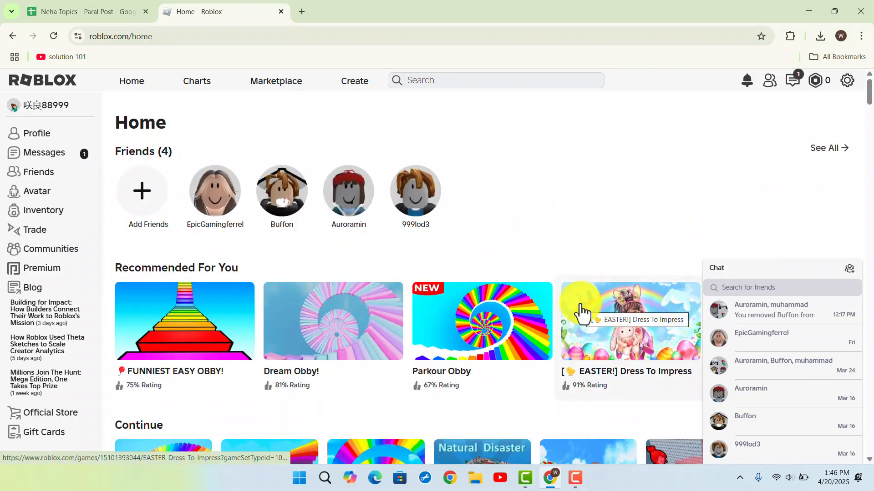
mouse_move(572, 149)
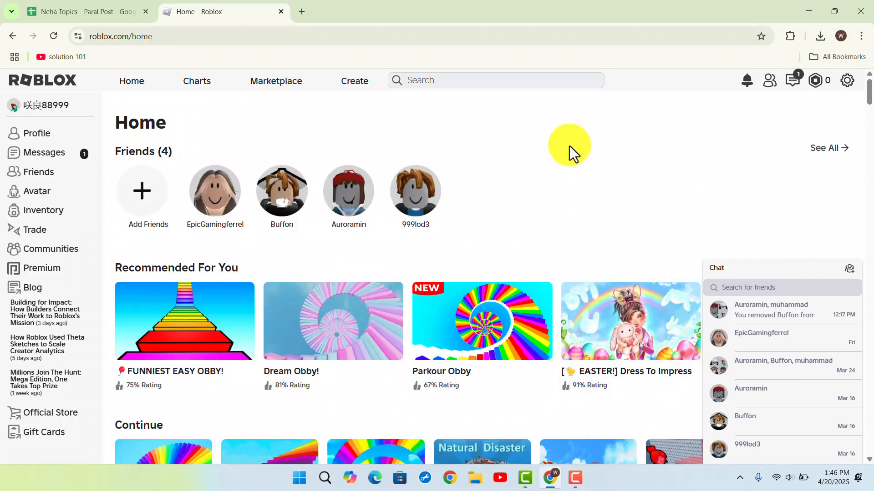
Step: Go from the Roblox home page to the Creator Hub dashboard via Create
left_click(847, 80)
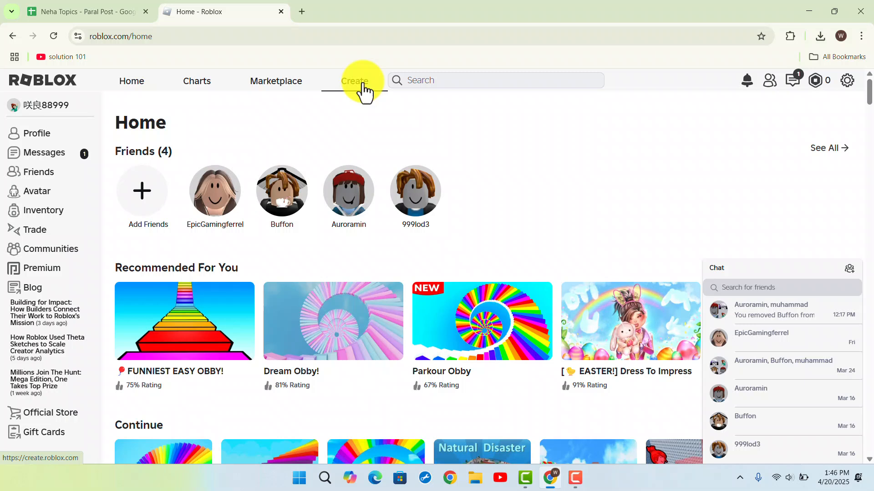
left_click(355, 81)
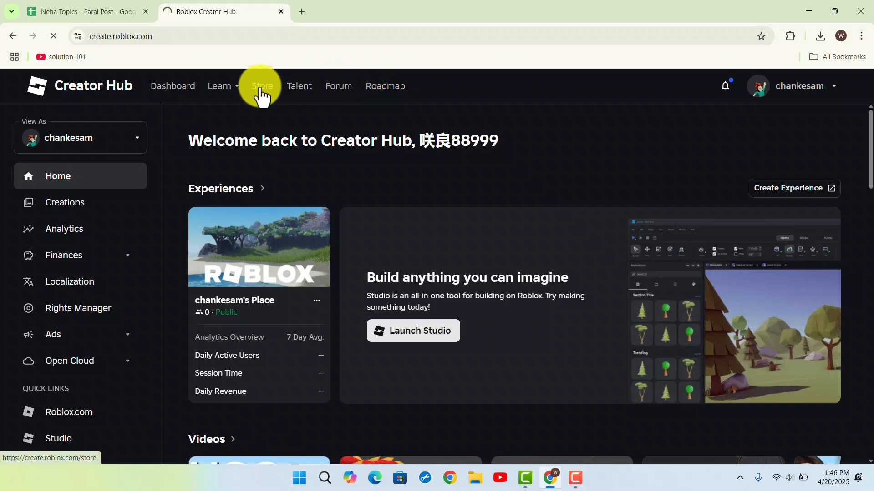
Step: Open the Creator Store and pick the Neutral Spawn Location model under Essential
left_click(263, 86)
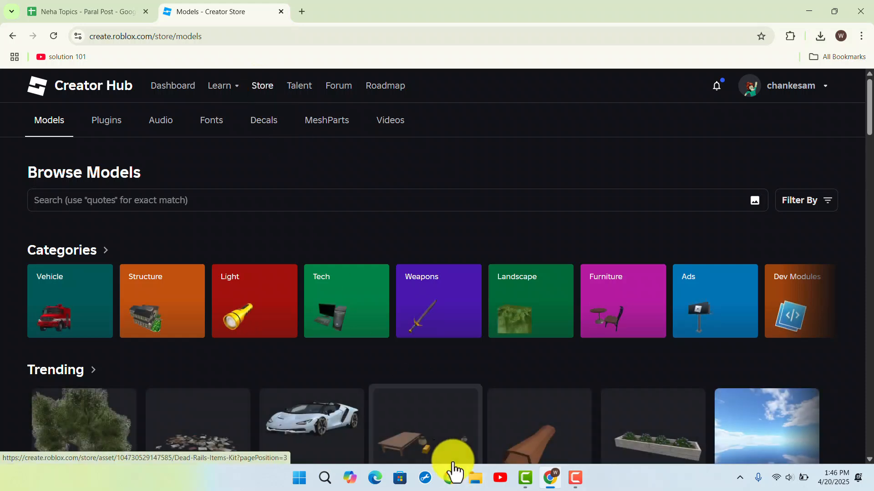
scroll("down", 3)
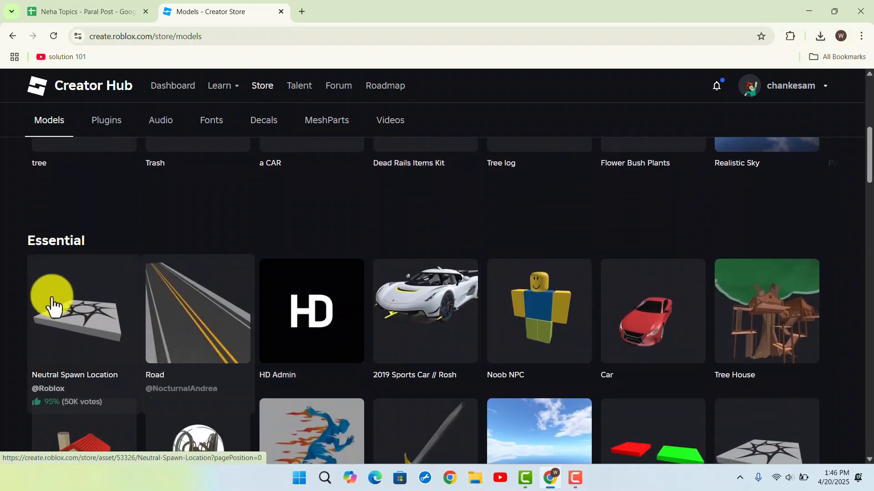
left_click(59, 310)
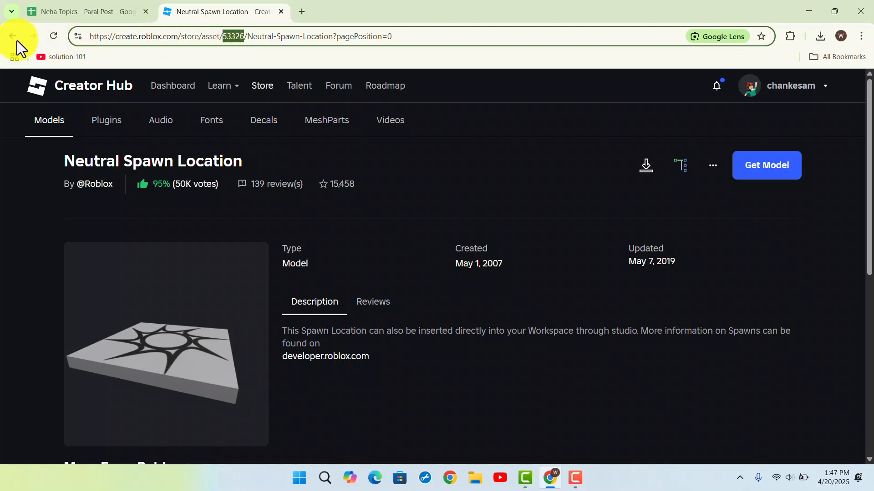
Step: Return to the model list and open the 'a CAR' model by CS_GO2321
left_click(16, 36)
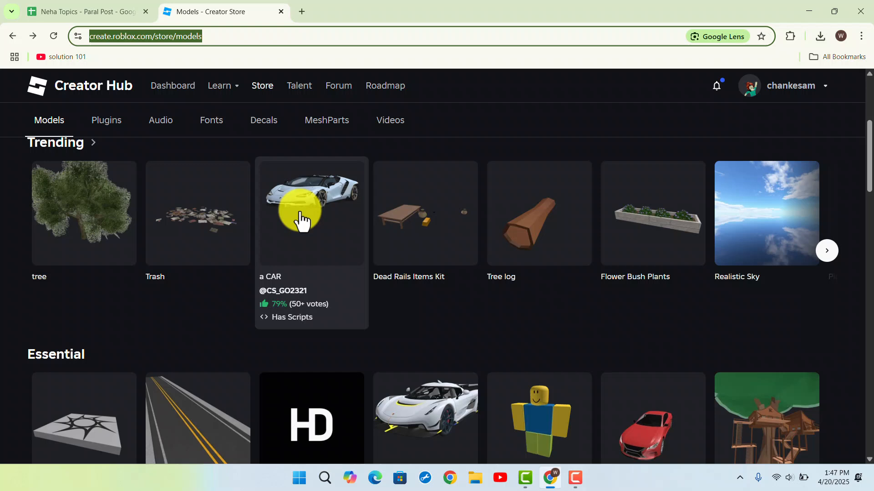
left_click(307, 220)
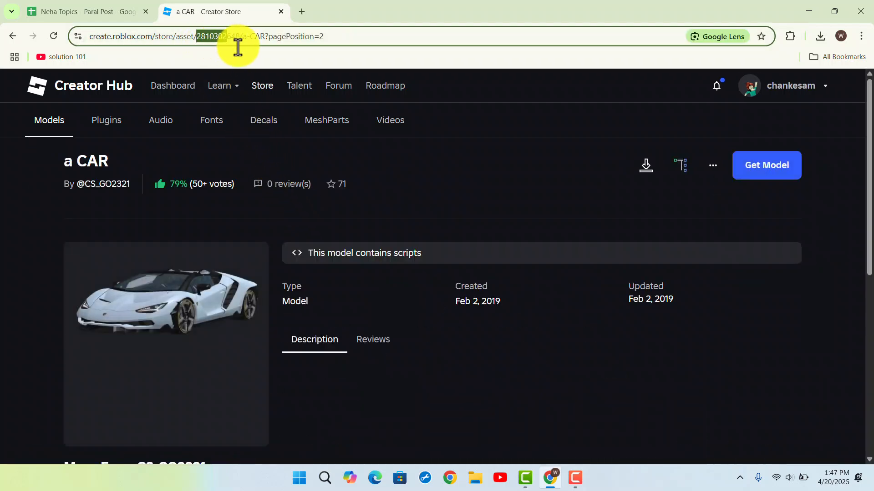